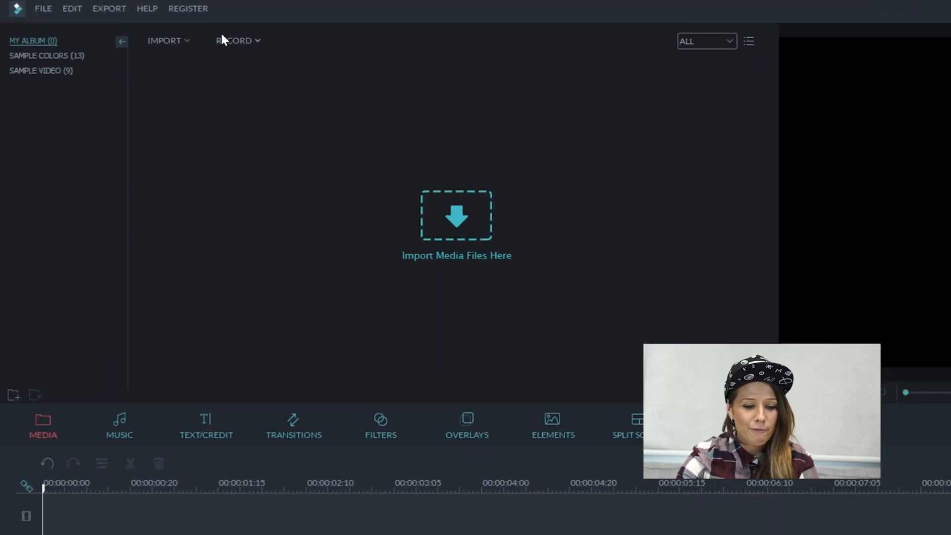
Import the five lookbook clips 00017, 00019, 00020, 00021 and MVI_9964 from the Split Screen folder.
click(165, 40)
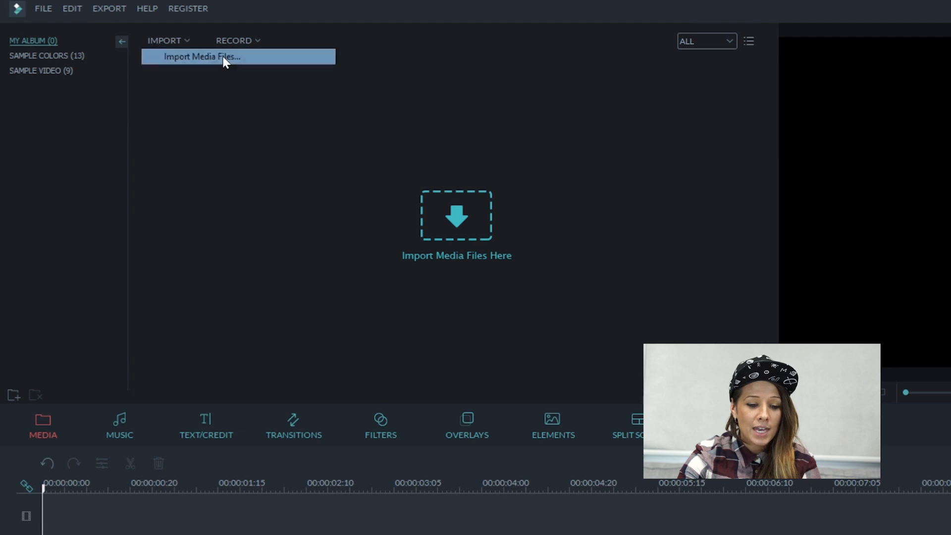
click(202, 56)
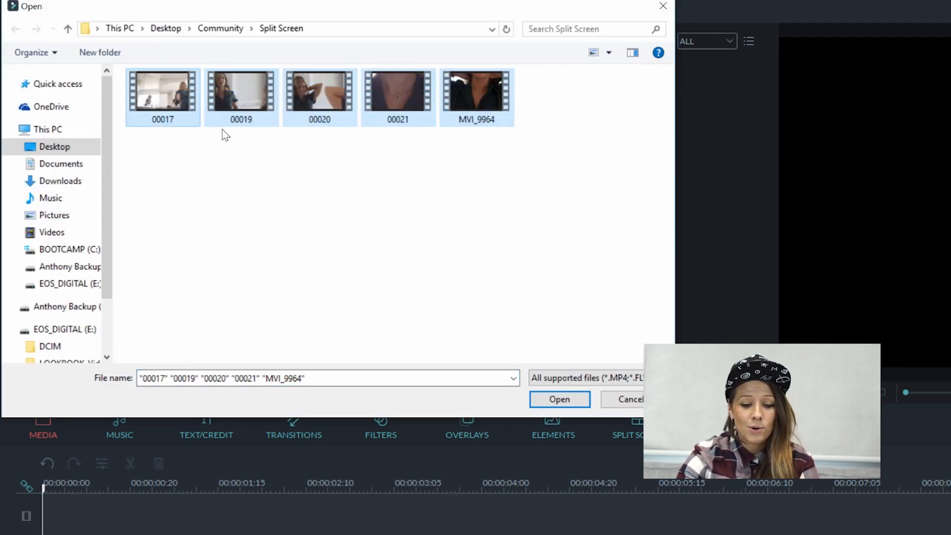
click(558, 399)
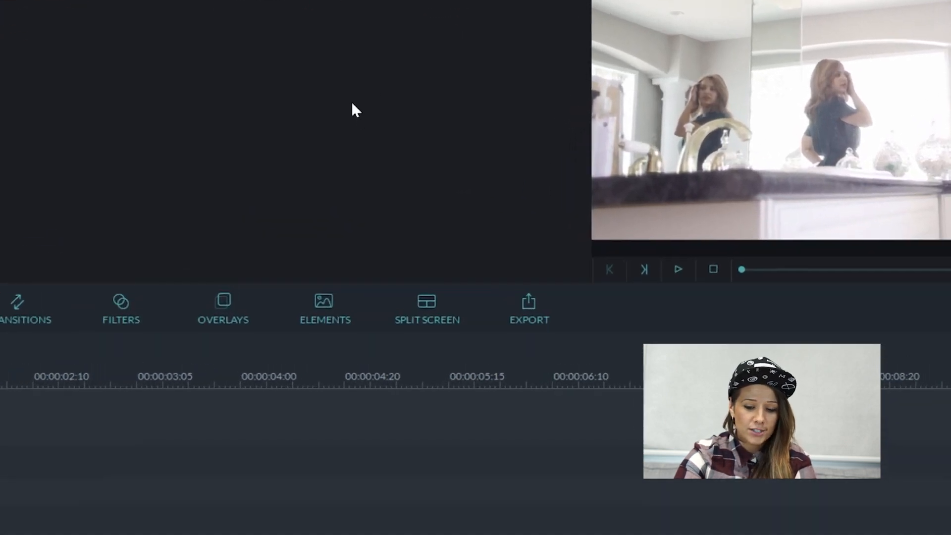
Open the split-screen layouts and pick the side-by-side 2 Screen A layout.
click(427, 307)
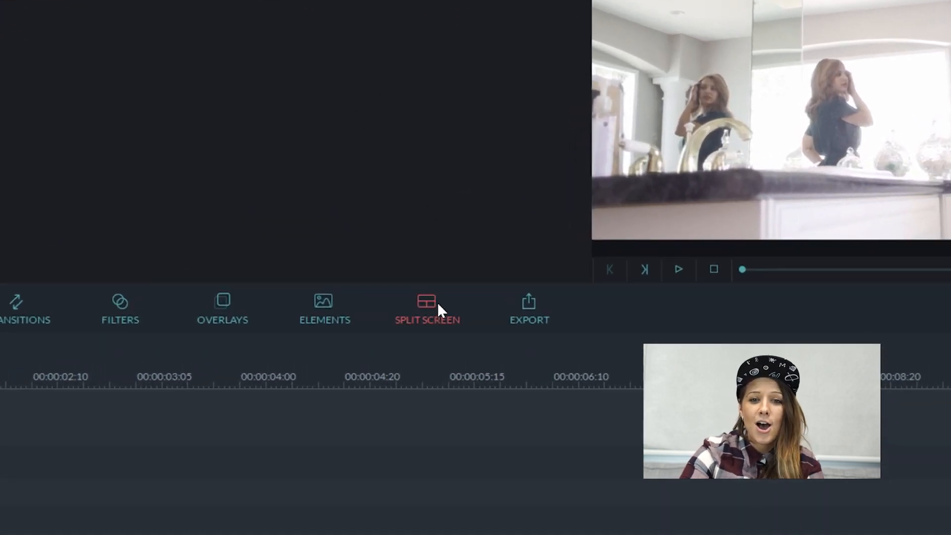
click(426, 310)
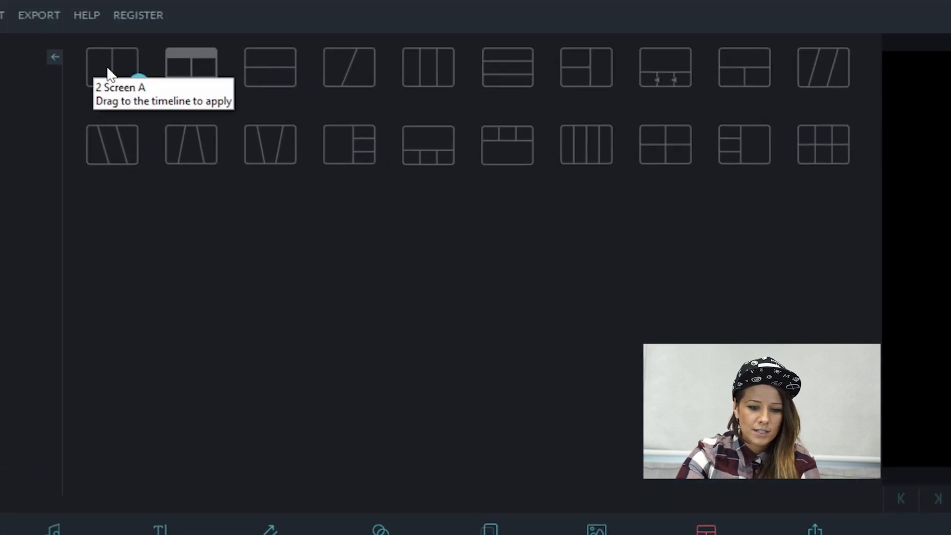
mouse_move(263, 268)
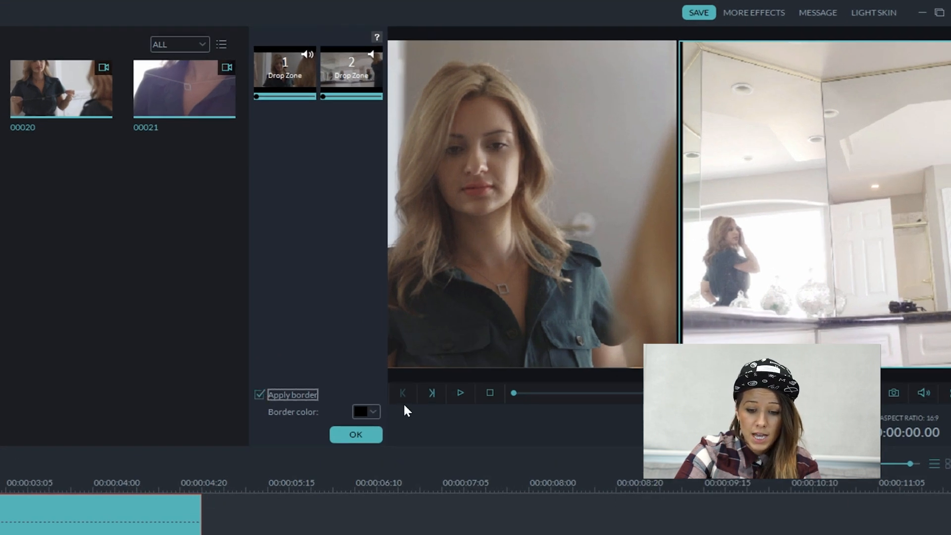
Try red and green border colours, then apply a black border to the split clip.
click(373, 412)
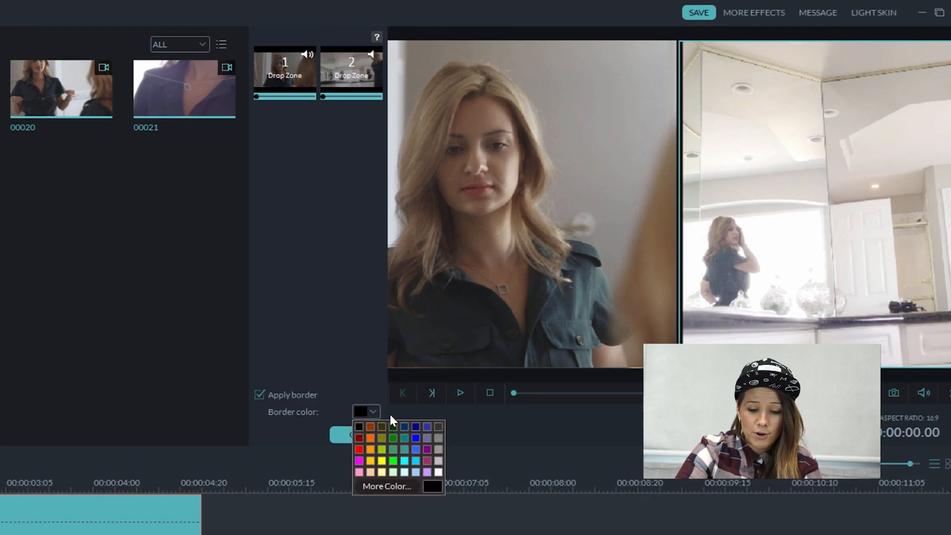
click(360, 438)
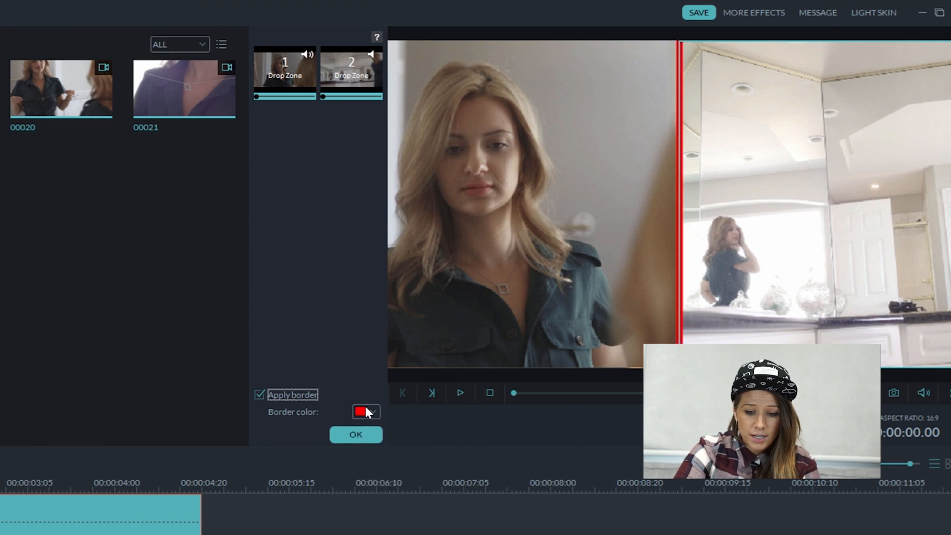
click(362, 412)
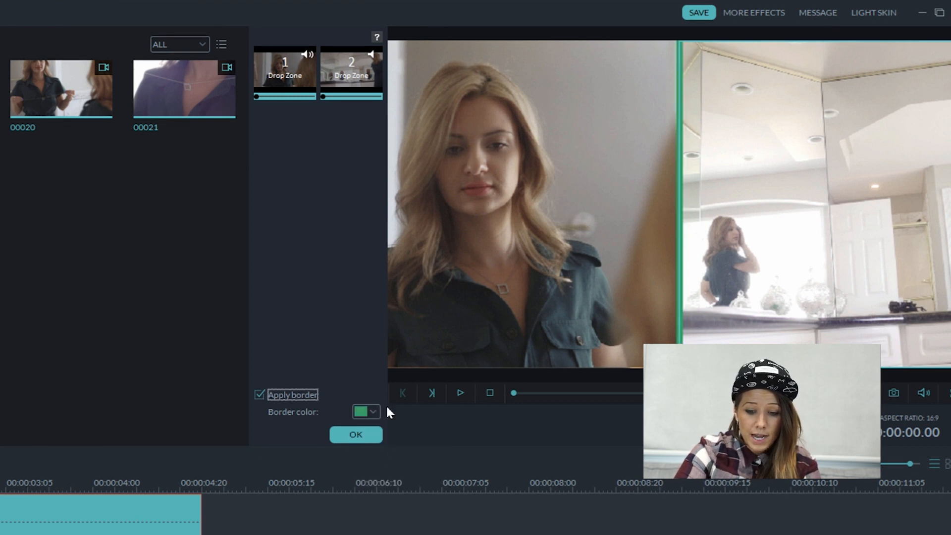
click(374, 412)
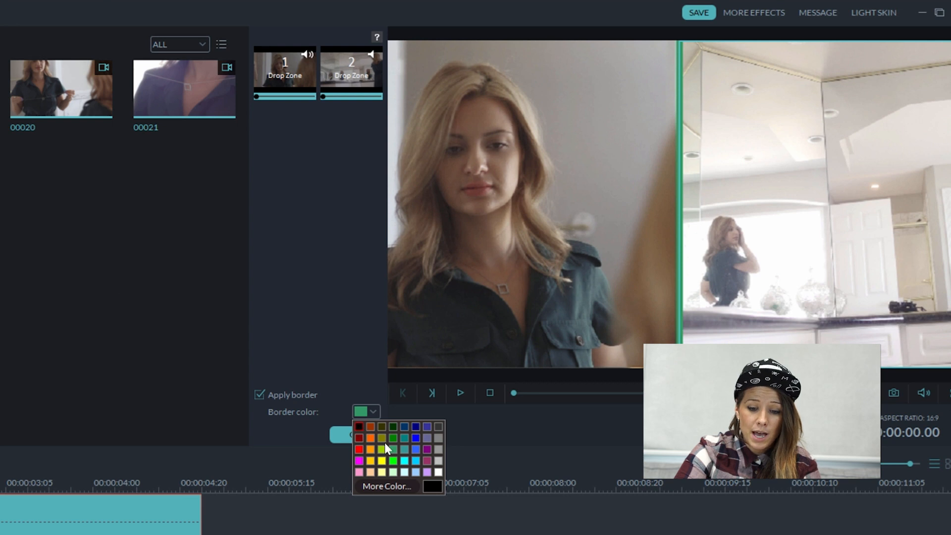
click(359, 426)
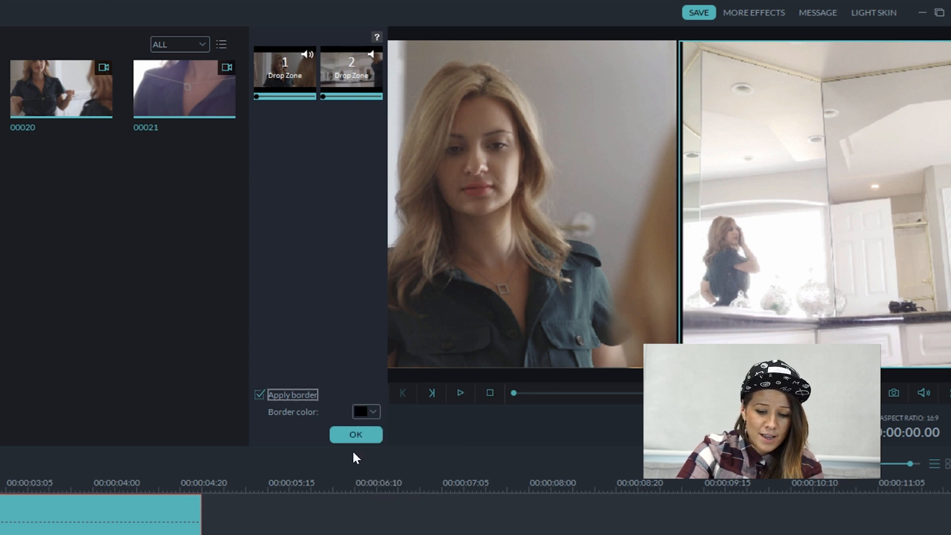
click(355, 434)
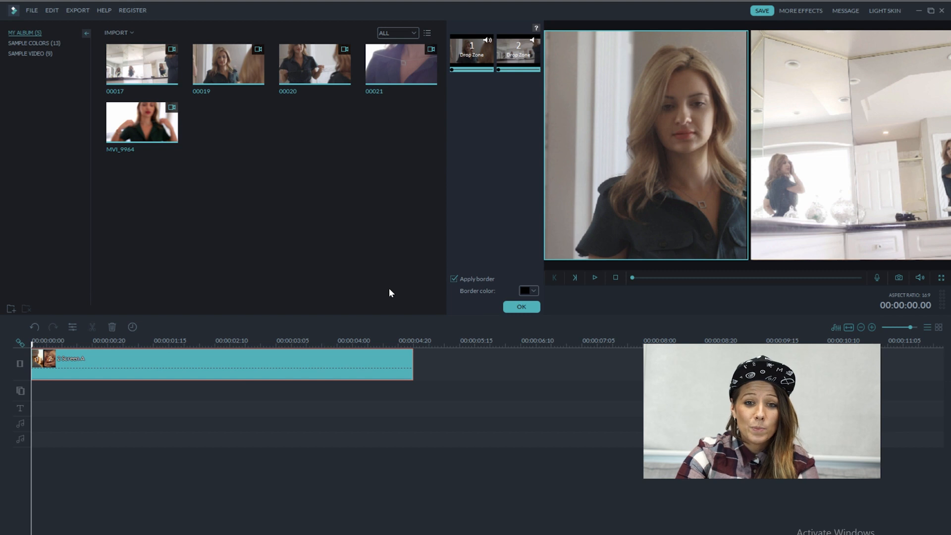
mouse_move(586, 101)
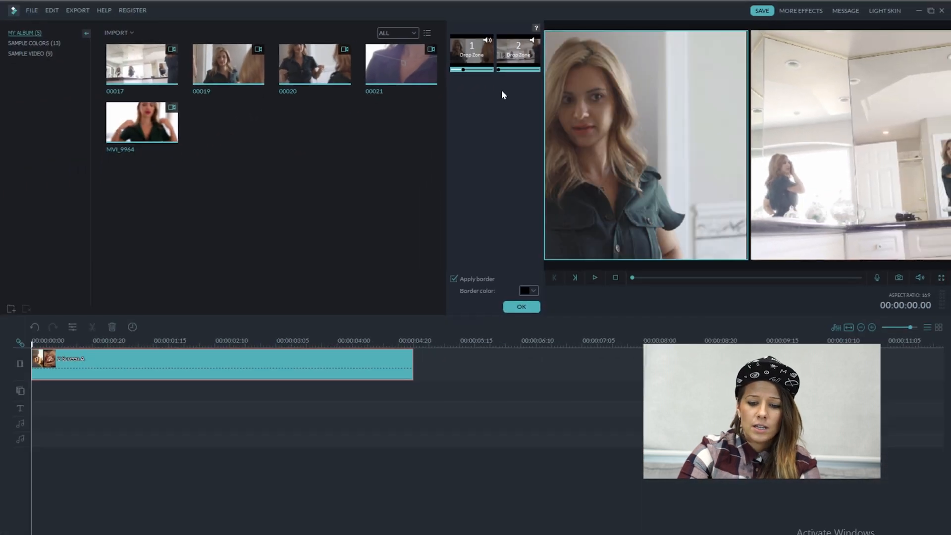
Apply the trimmed split clip so the left panel starts later, facing the camera.
click(520, 307)
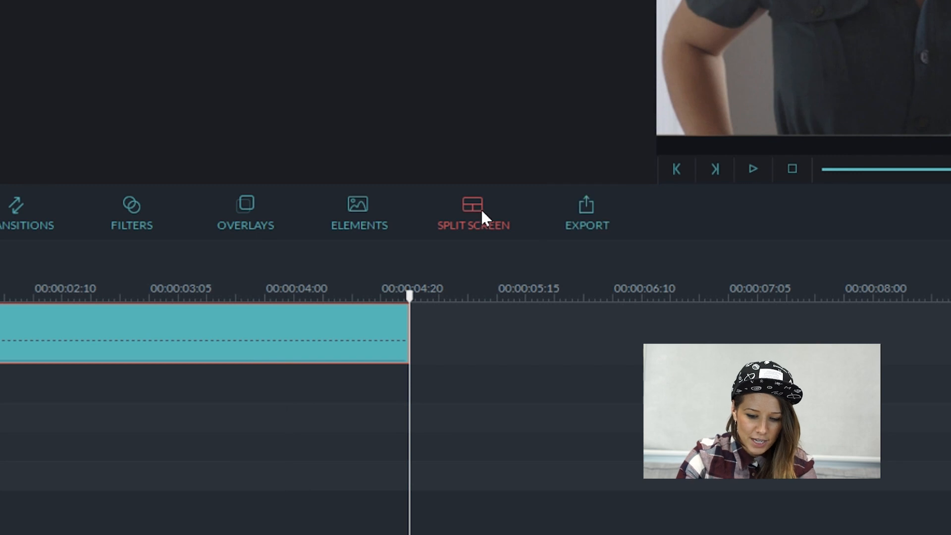
Add a top-and-bottom necklace split clip with black border after the first clip.
click(473, 213)
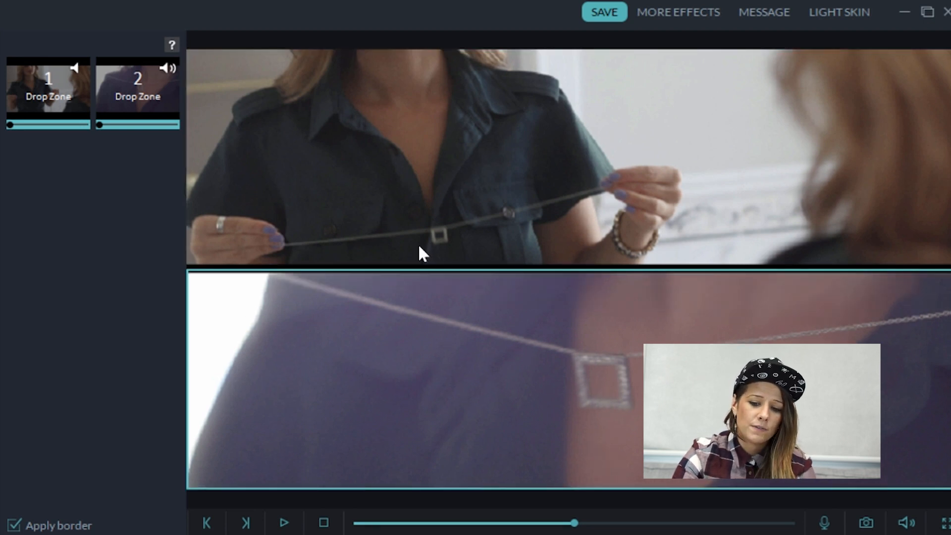
mouse_move(574, 148)
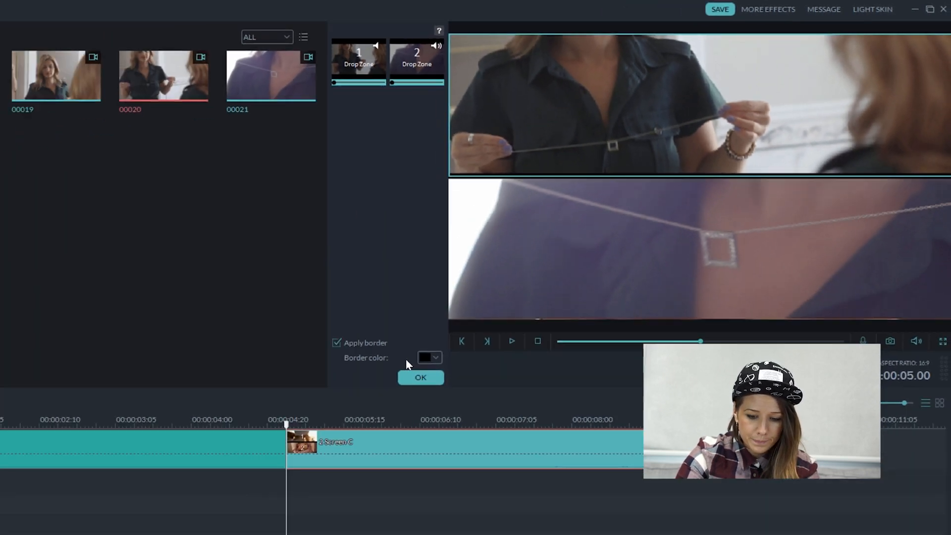
click(421, 377)
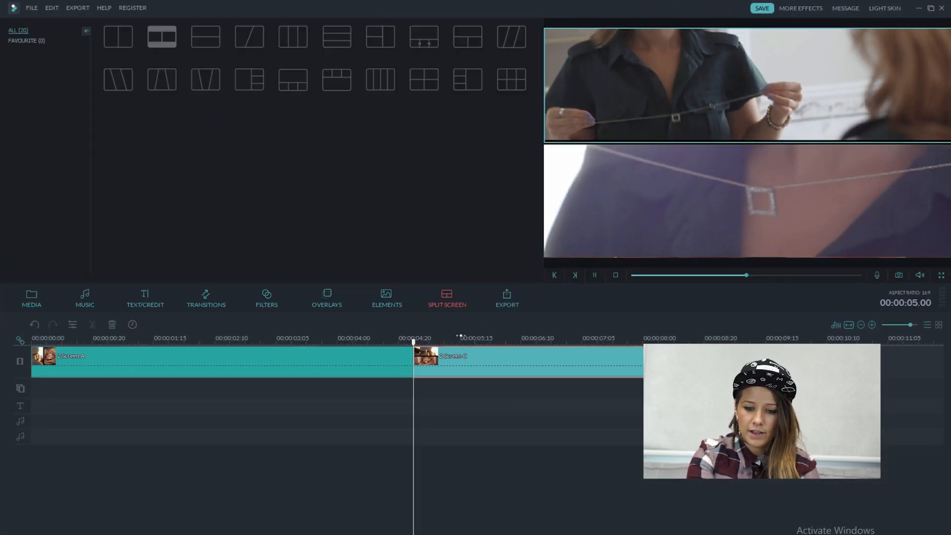